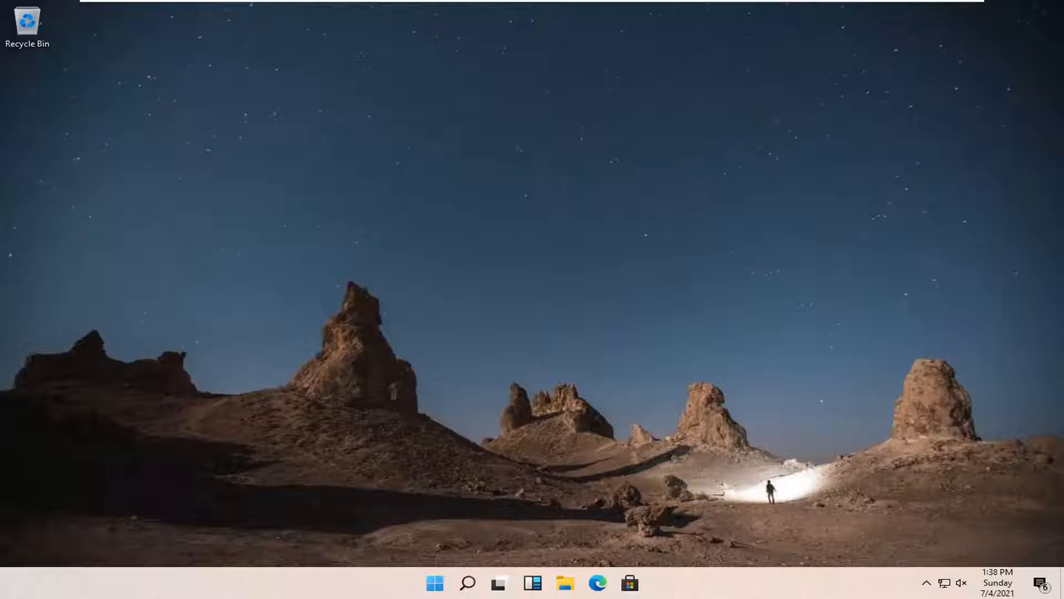
mouse_move(464, 567)
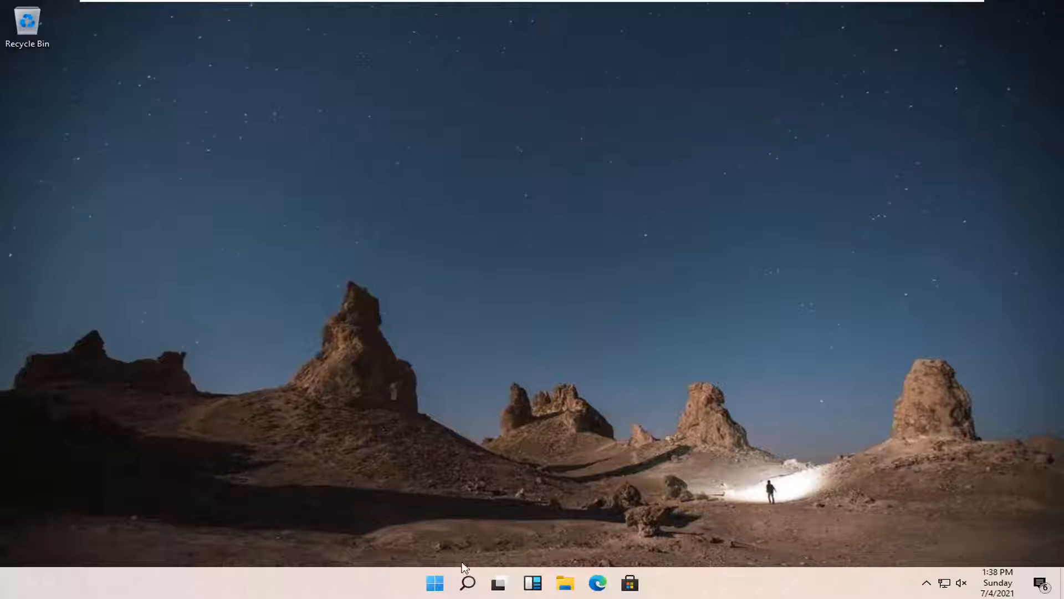
mouse_move(464, 582)
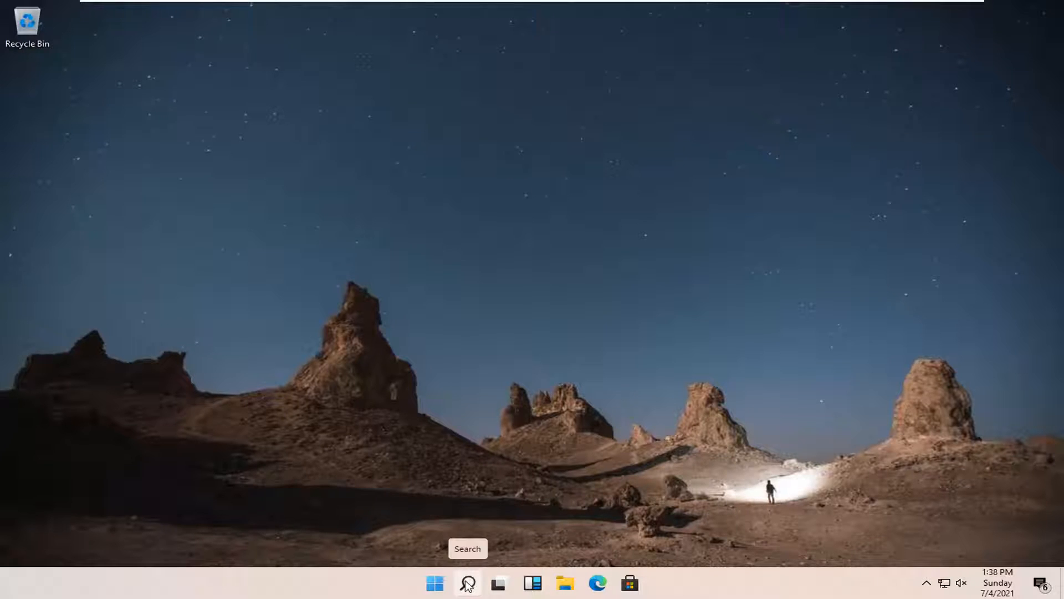
- Search Windows for "indexing options" from the taskbar
left_click(465, 582)
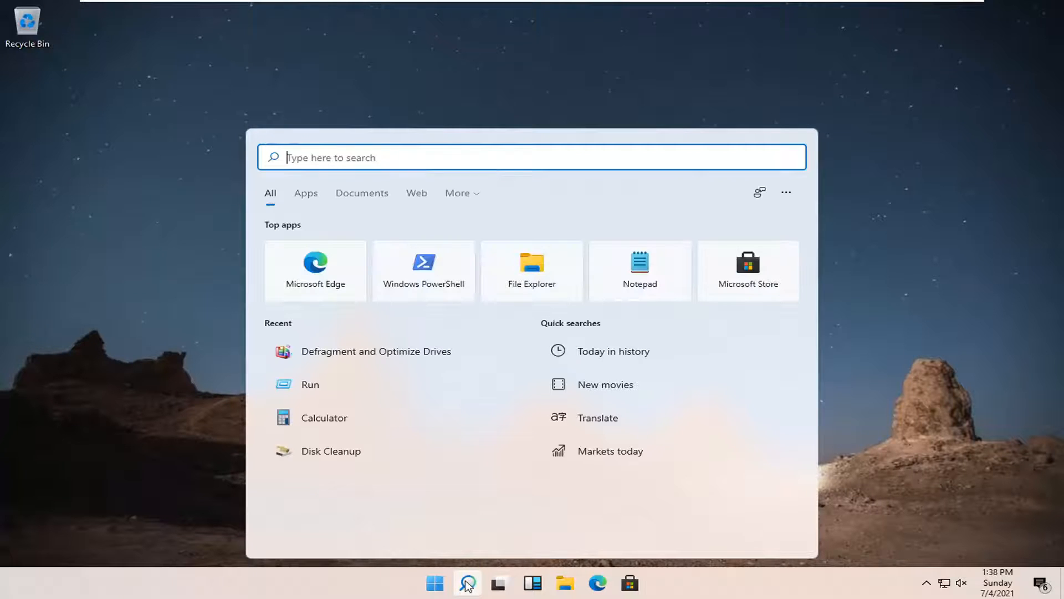
type("indexing options")
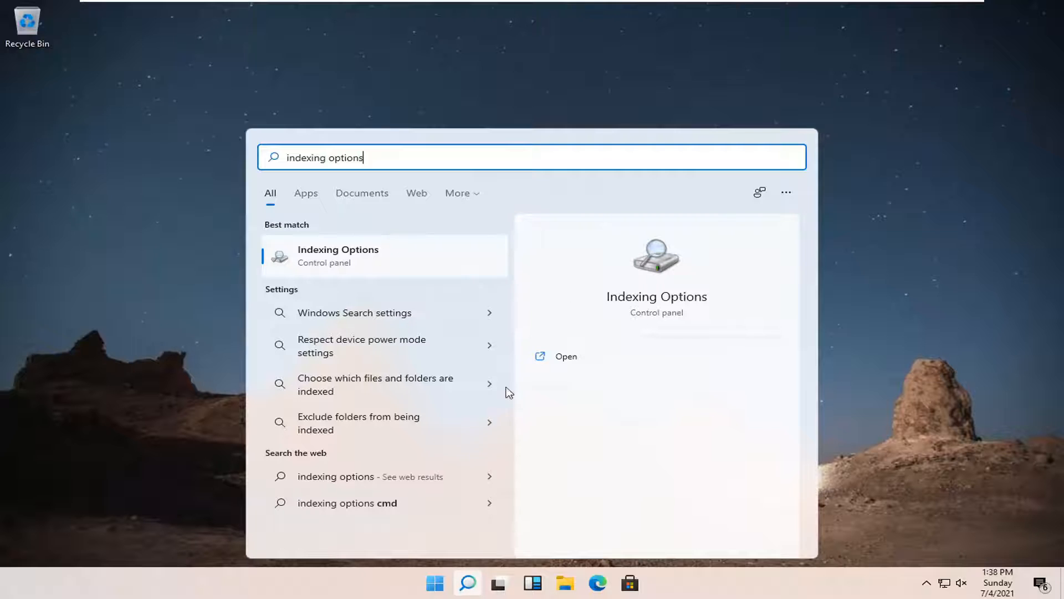
- Open the Indexing Options Control Panel item from the search results
left_click(338, 255)
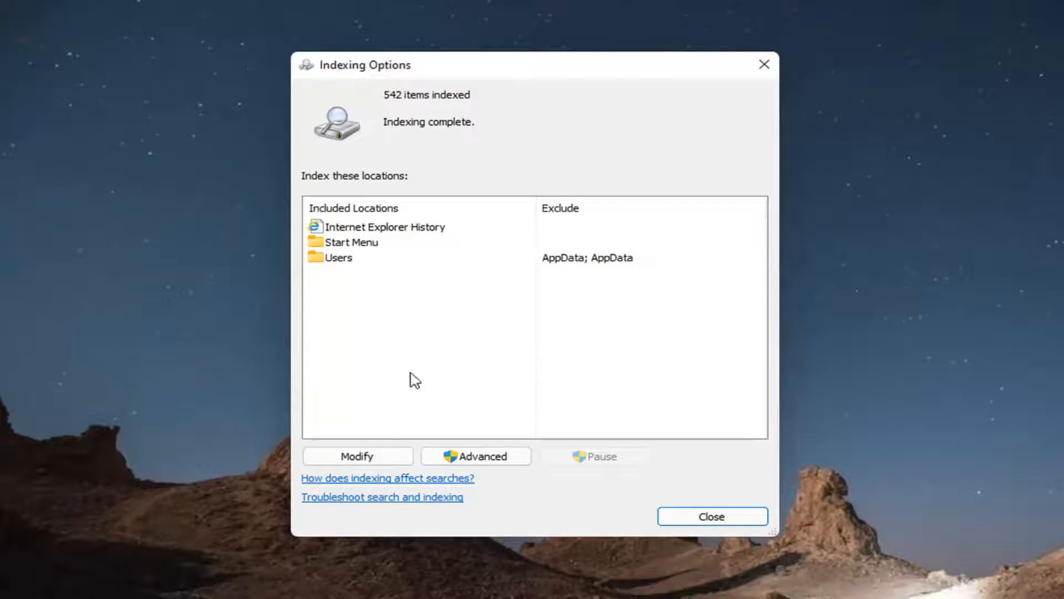
- Uncheck the Users folder under Local Disk (C:) in indexed locations, confirm, and close
left_click(358, 456)
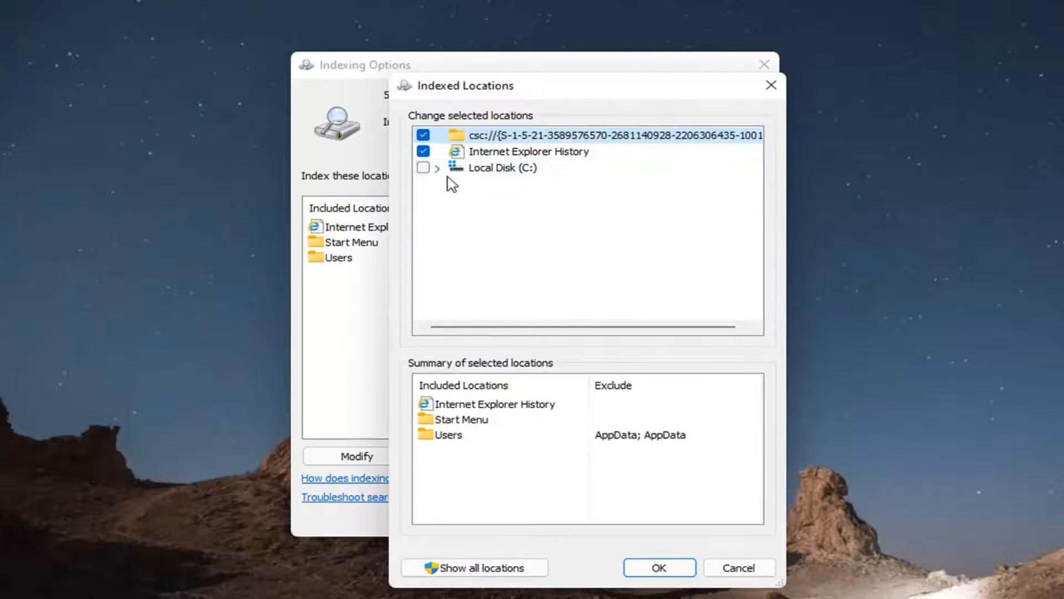
left_click(436, 168)
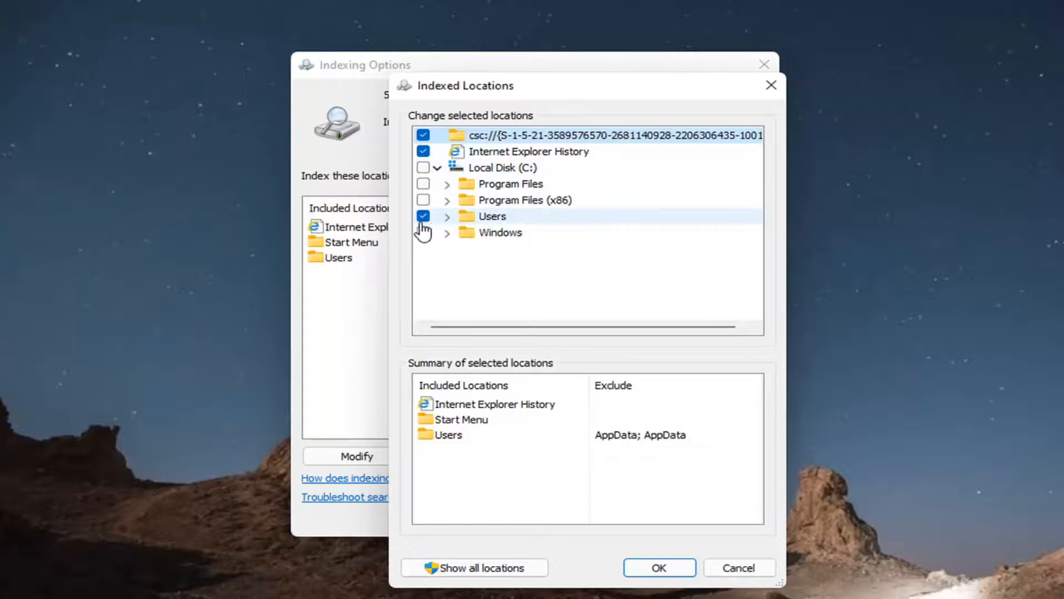
left_click(423, 216)
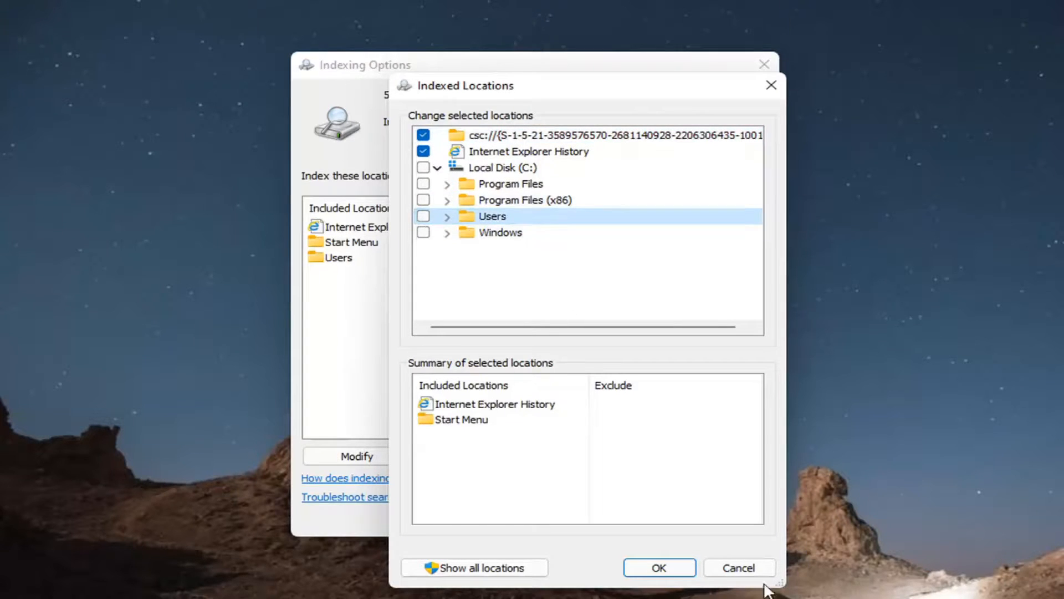
left_click(659, 567)
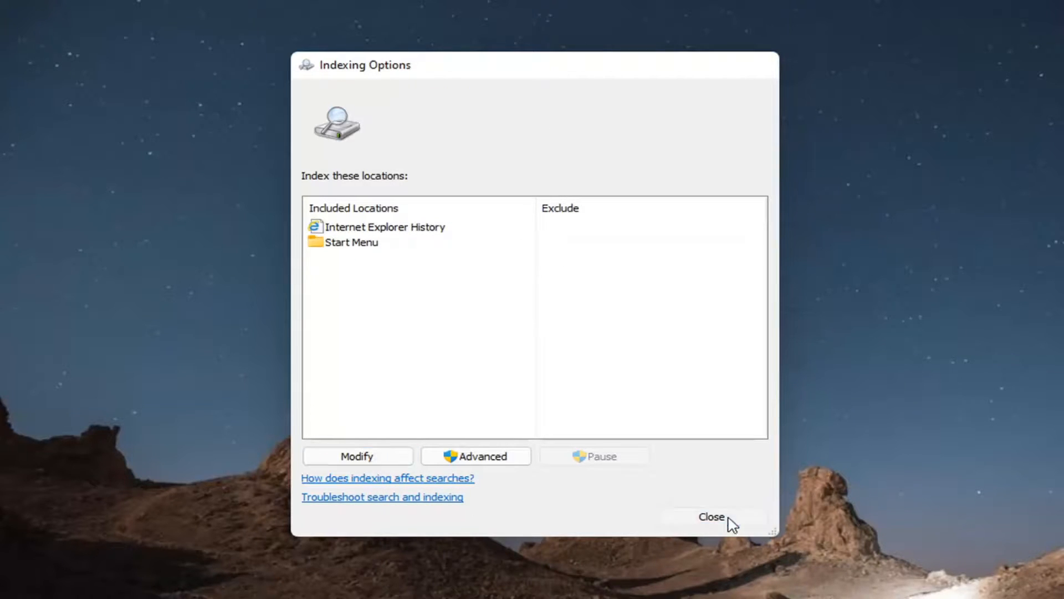
left_click(713, 516)
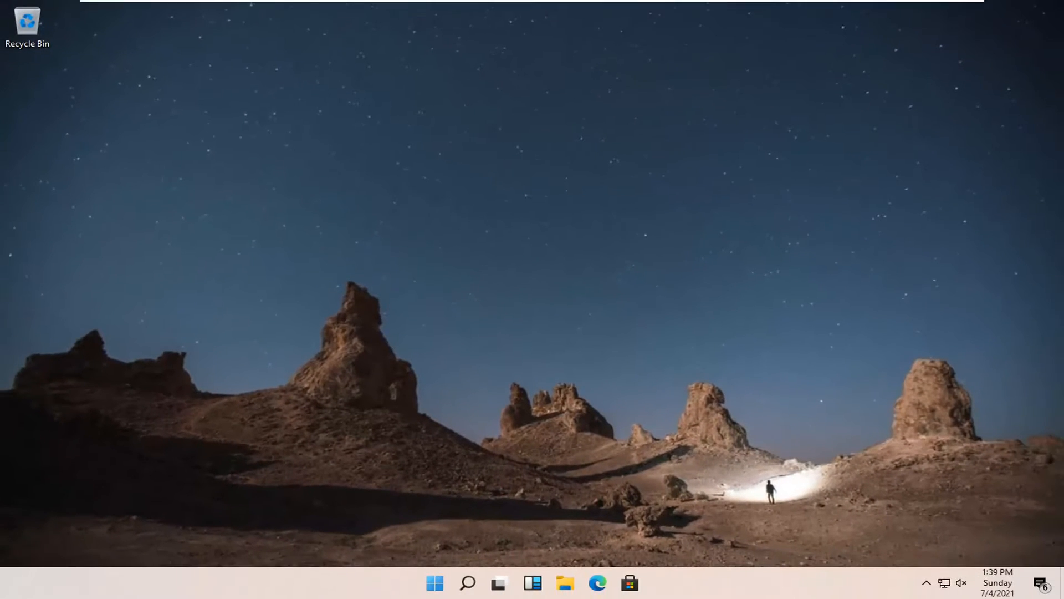